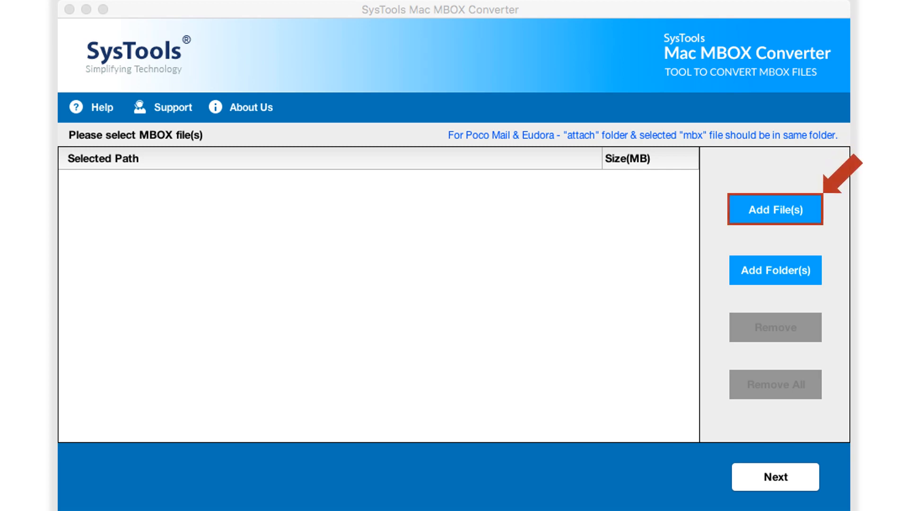
- Add six MBOX files, including Caton2 and Postvak_IN, from the Desktop mbox folder
{"action": "left_click", "coordinate": [775, 209]}
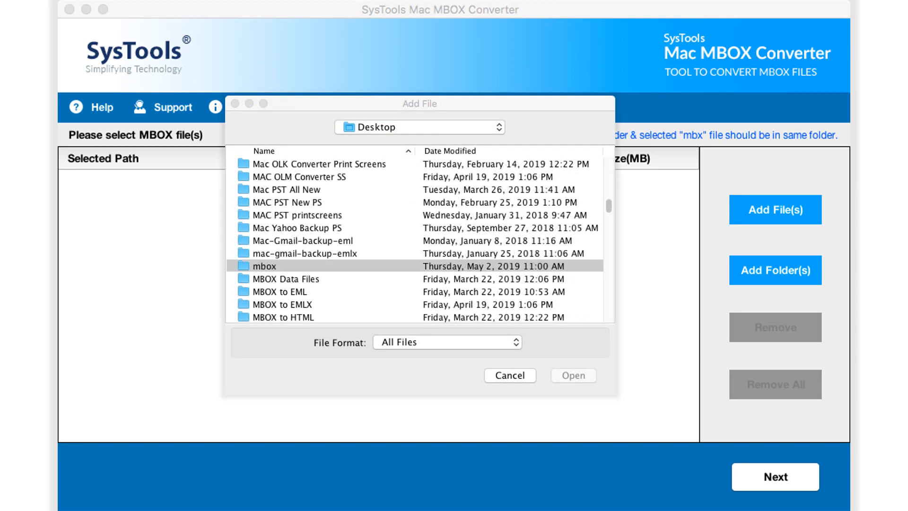
{"action": "double_click", "coordinate": [265, 266]}
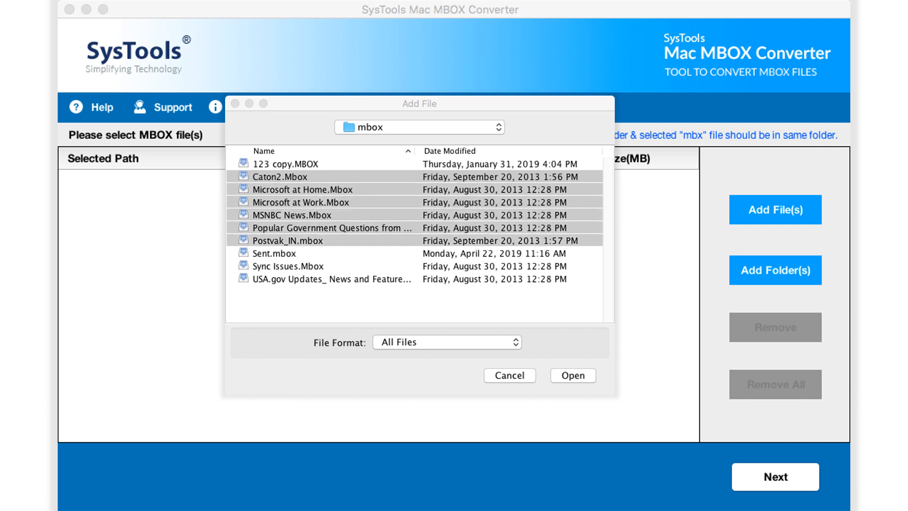
{"action": "left_click", "coordinate": [571, 375]}
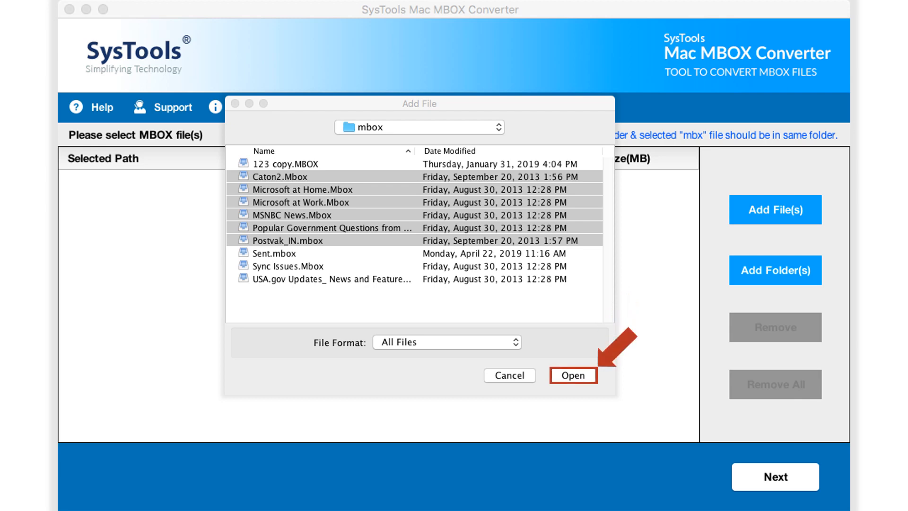
{"action": "left_click", "coordinate": [572, 376]}
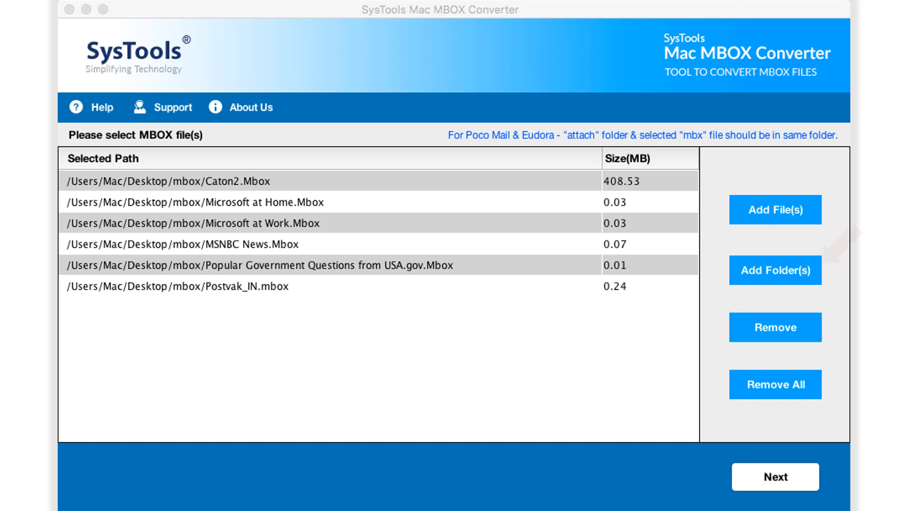
- Remove Postvak_IN, then clear the remaining files so the list is empty
{"action": "left_click", "coordinate": [775, 327]}
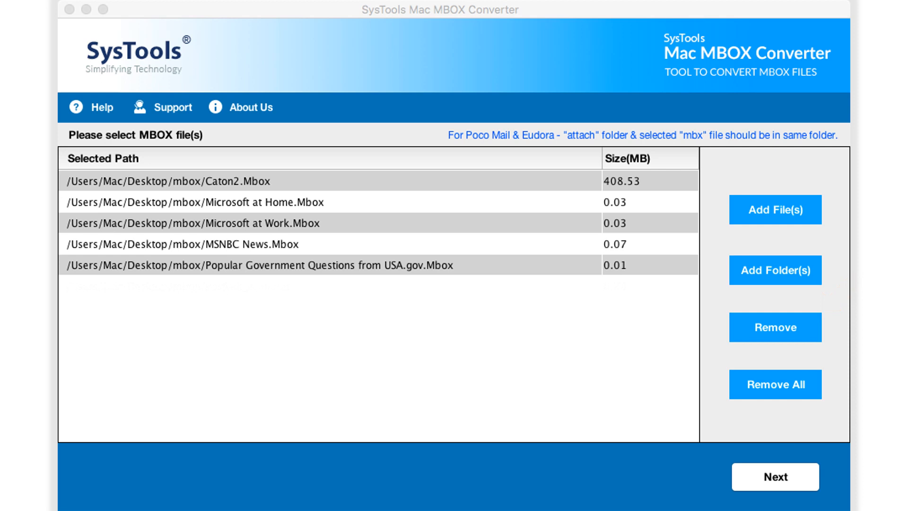
{"action": "left_click", "coordinate": [775, 385]}
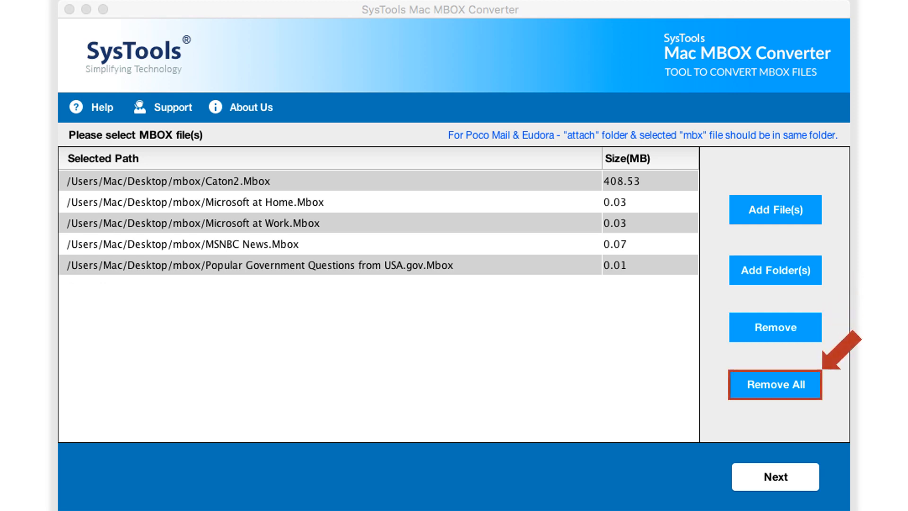
{"action": "left_click", "coordinate": [775, 384]}
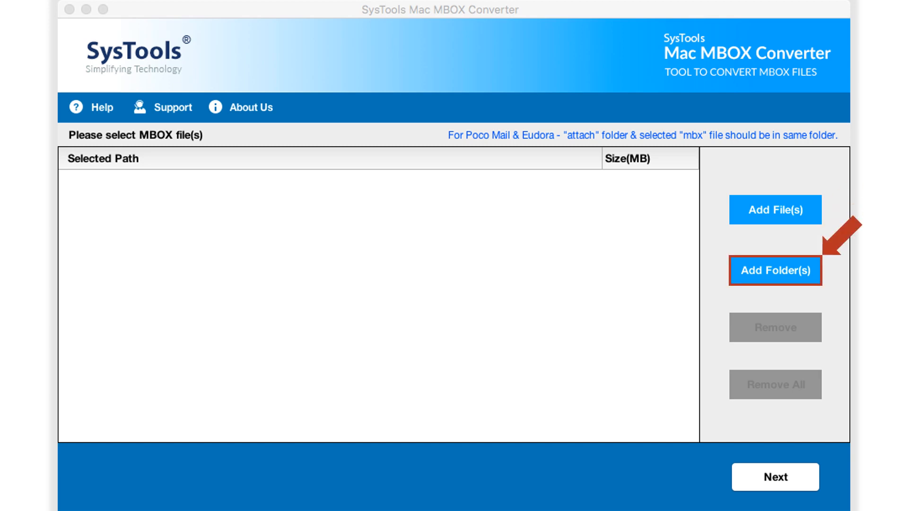
- Add the MBOX Data Files folder's six mailboxes and proceed to the PST export step
{"action": "left_click", "coordinate": [775, 270]}
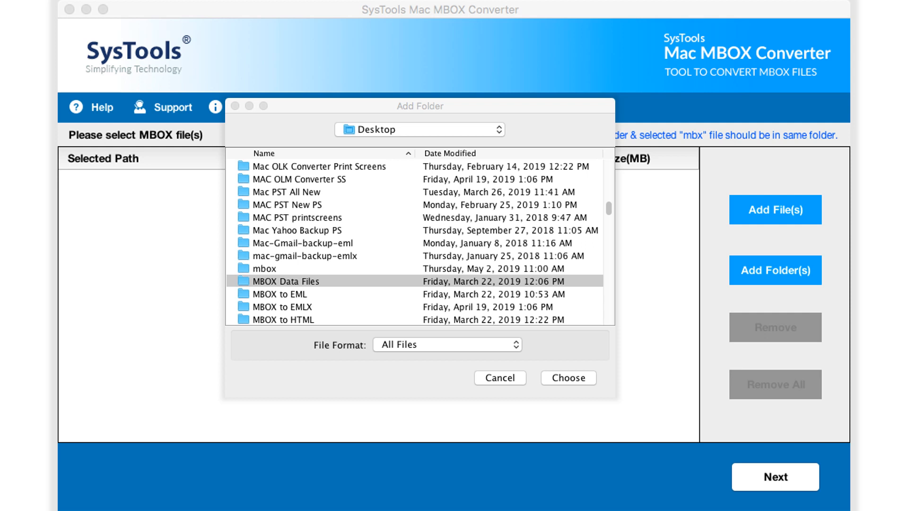
{"action": "left_click", "coordinate": [567, 377]}
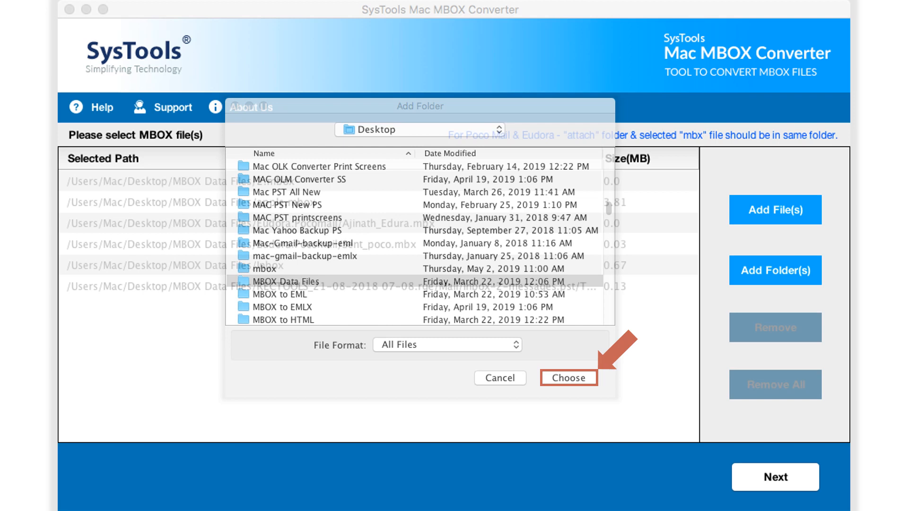
{"action": "left_click", "coordinate": [567, 377]}
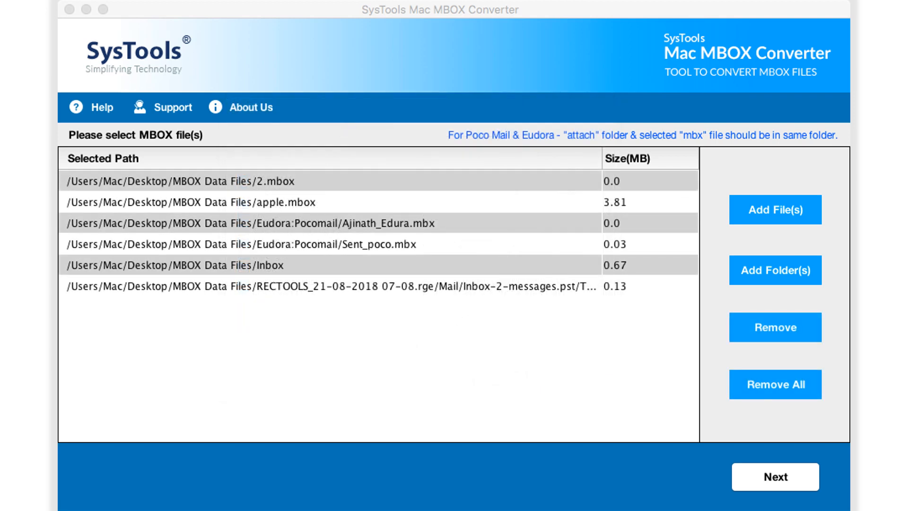
{"action": "left_click", "coordinate": [775, 476]}
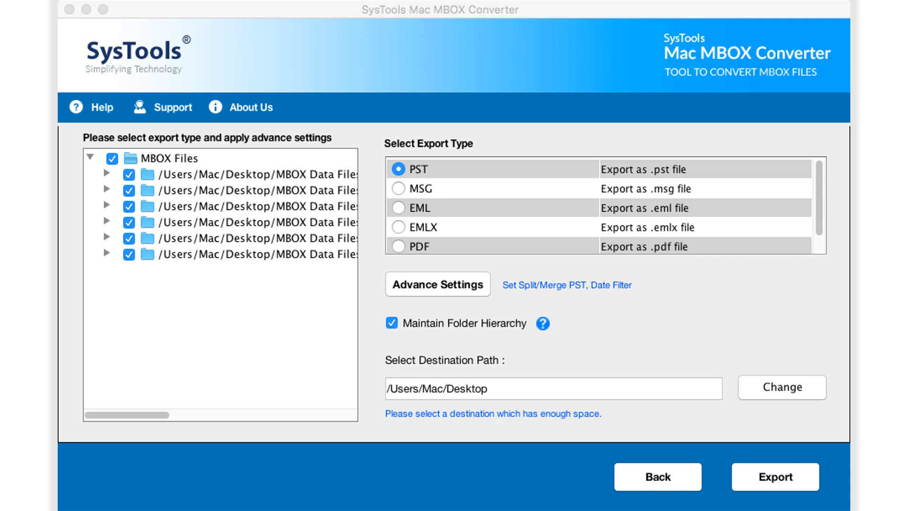
- Uncheck two mailboxes briefly, re-check all six, and bring up Advance Settings
{"action": "left_click", "coordinate": [113, 158]}
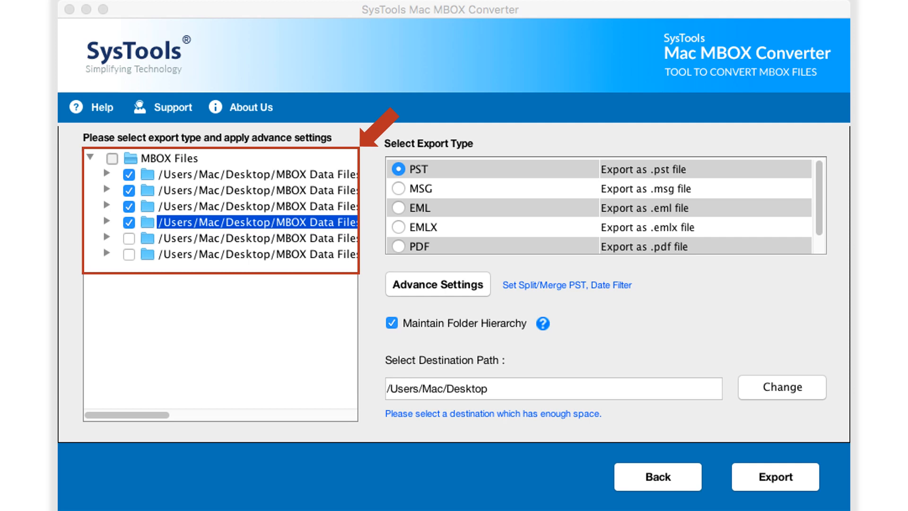
{"action": "left_click", "coordinate": [113, 158]}
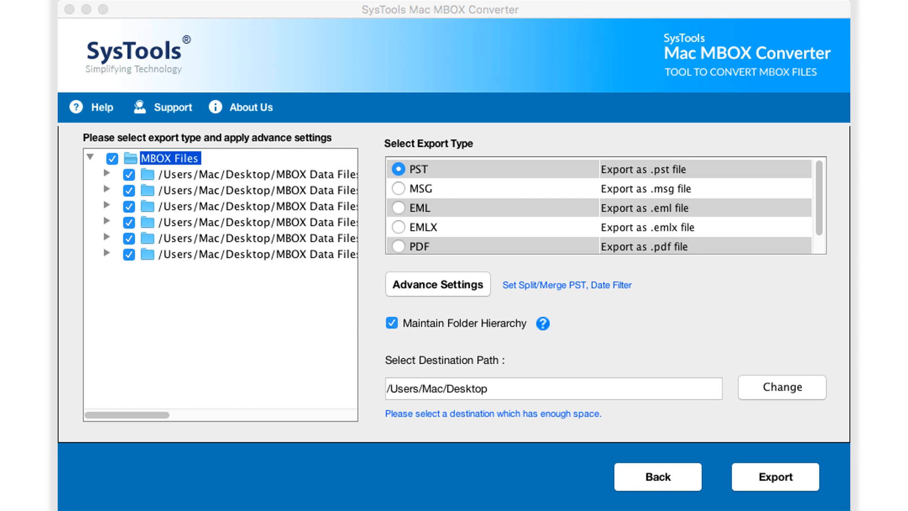
{"action": "left_click", "coordinate": [437, 283]}
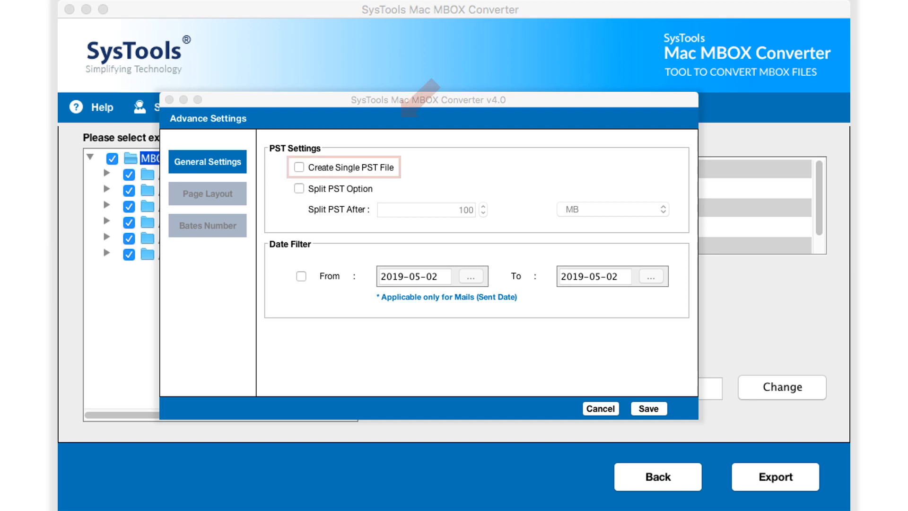
- Save Split PST at 100 MB and a sent-date filter from 2013-07-20 to 2019-05-02
{"action": "left_click", "coordinate": [300, 168]}
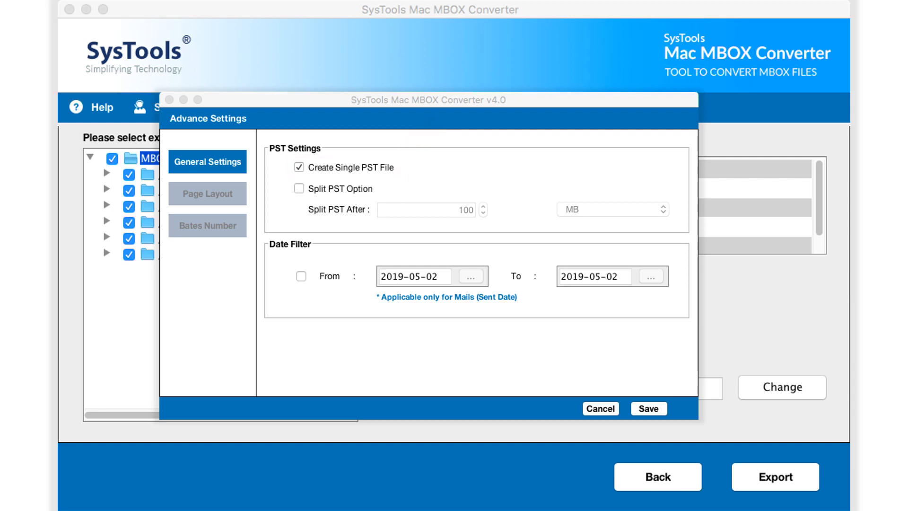
{"action": "left_click", "coordinate": [300, 188]}
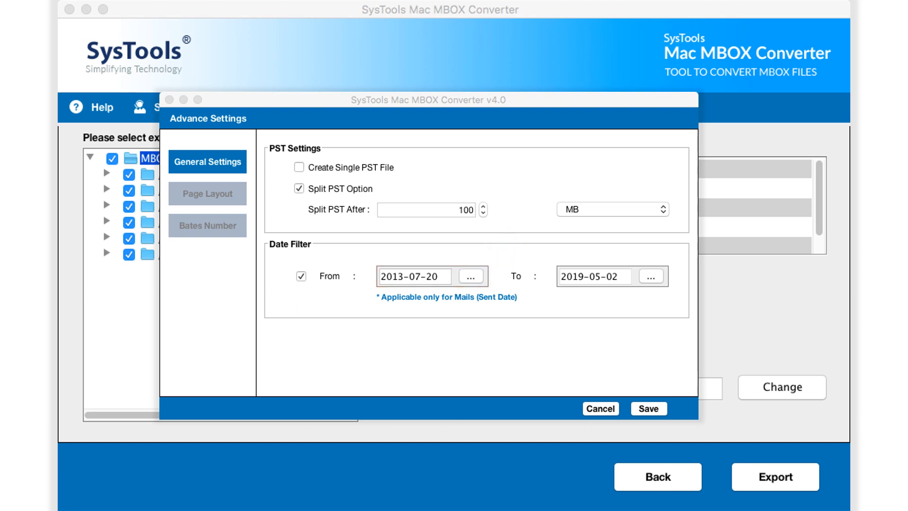
{"action": "left_click", "coordinate": [649, 409]}
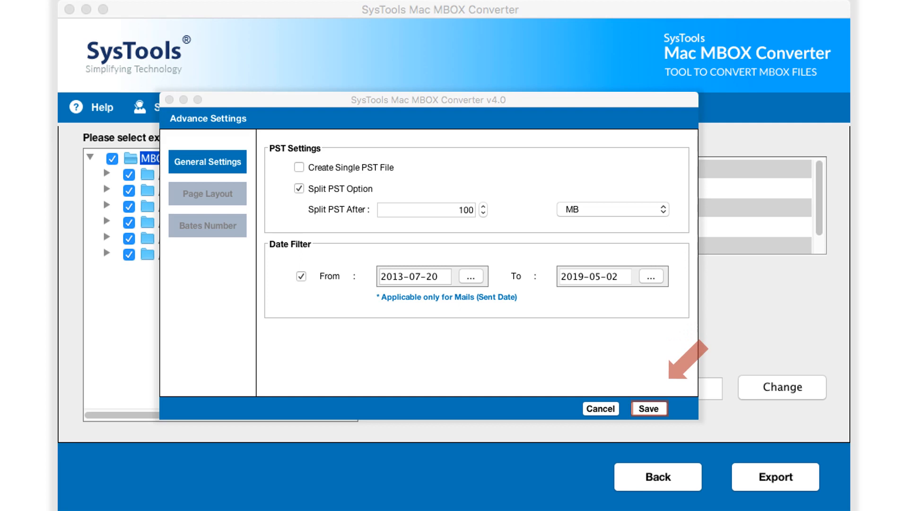
{"action": "left_click", "coordinate": [648, 409]}
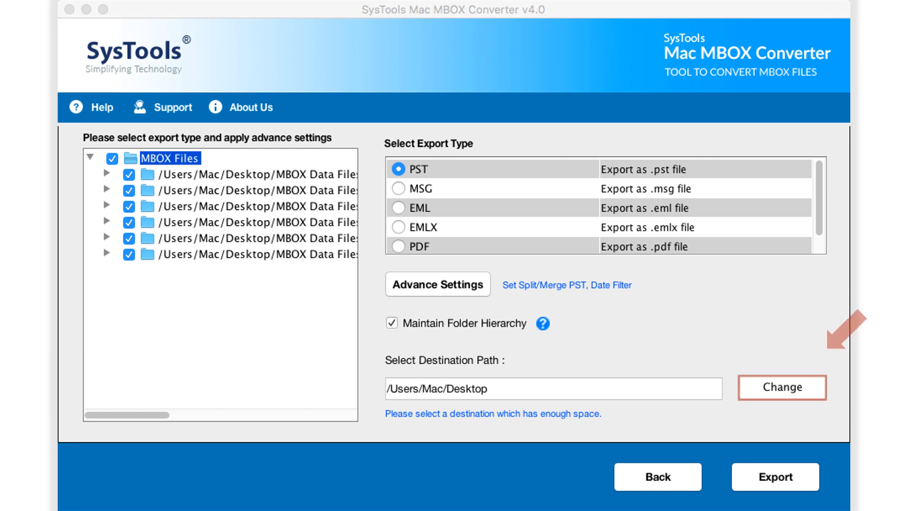
- Create a new Output Files folder and set it as the export destination
{"action": "left_click", "coordinate": [782, 387]}
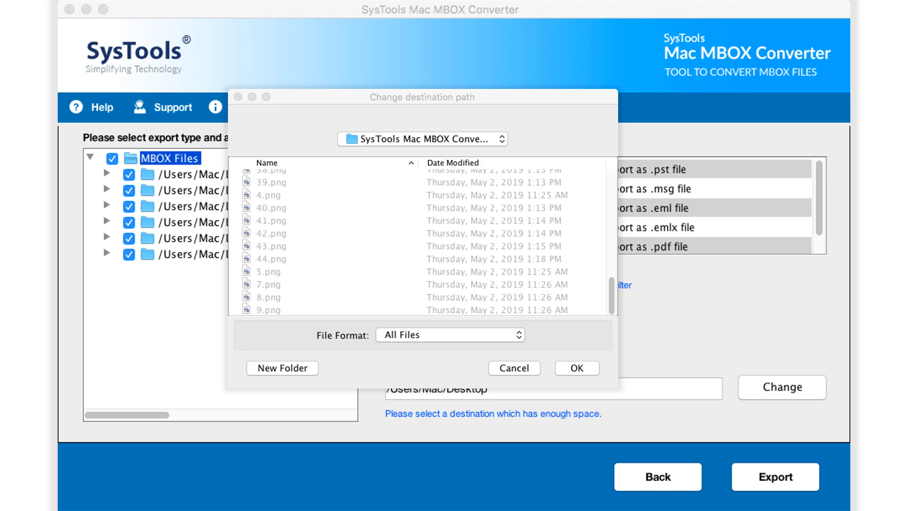
{"action": "left_click", "coordinate": [282, 368]}
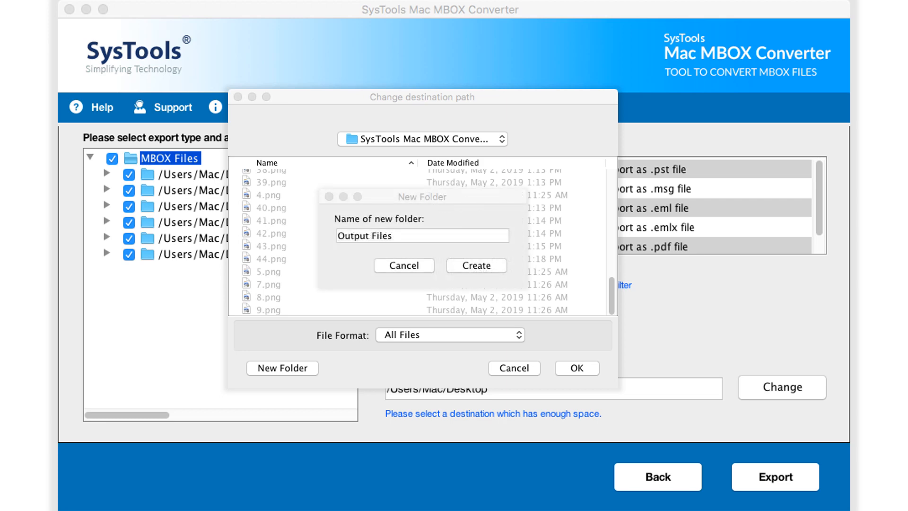
{"action": "left_click", "coordinate": [476, 265]}
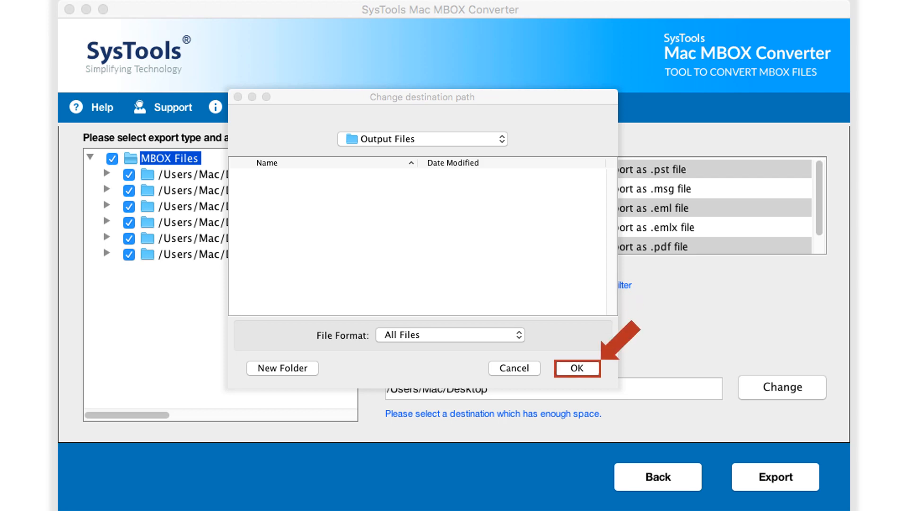
{"action": "left_click", "coordinate": [576, 368]}
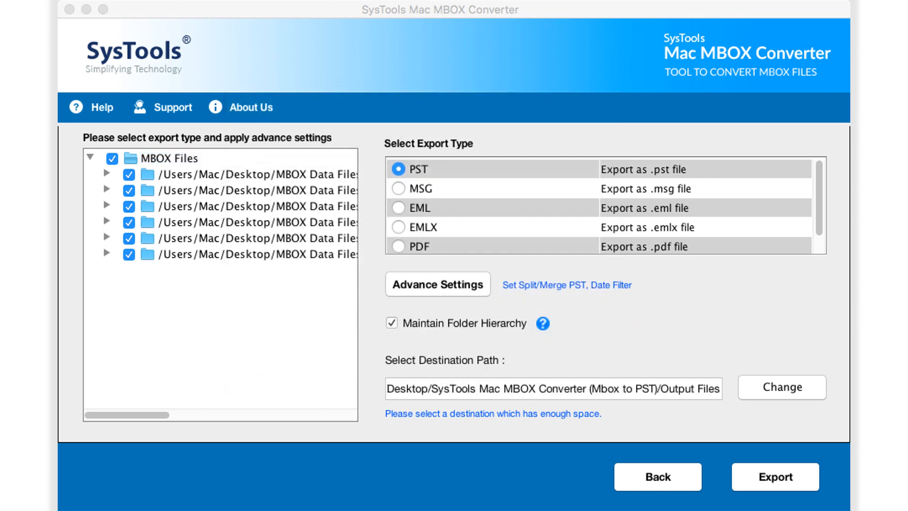
- Export all six mailboxes to PST with zero failures and view the 30-mail CSV report in Excel
{"action": "left_click", "coordinate": [775, 476]}
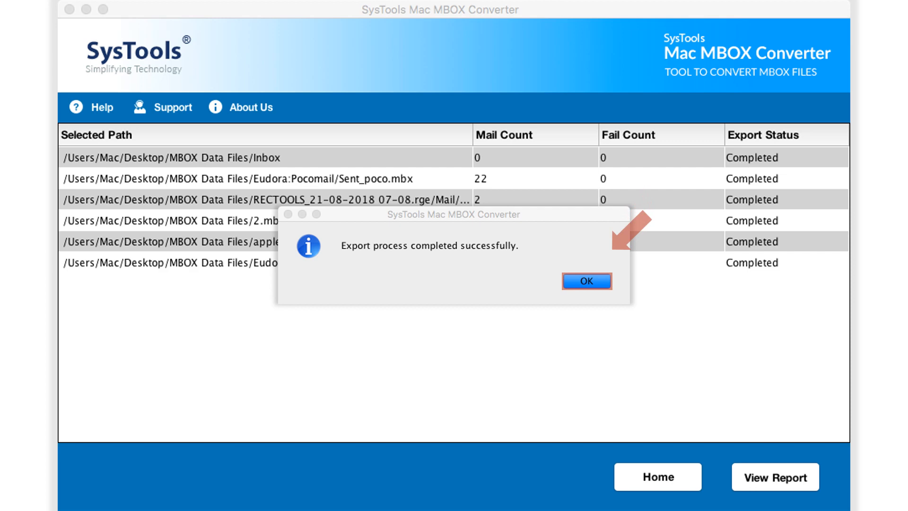
{"action": "left_click", "coordinate": [587, 281]}
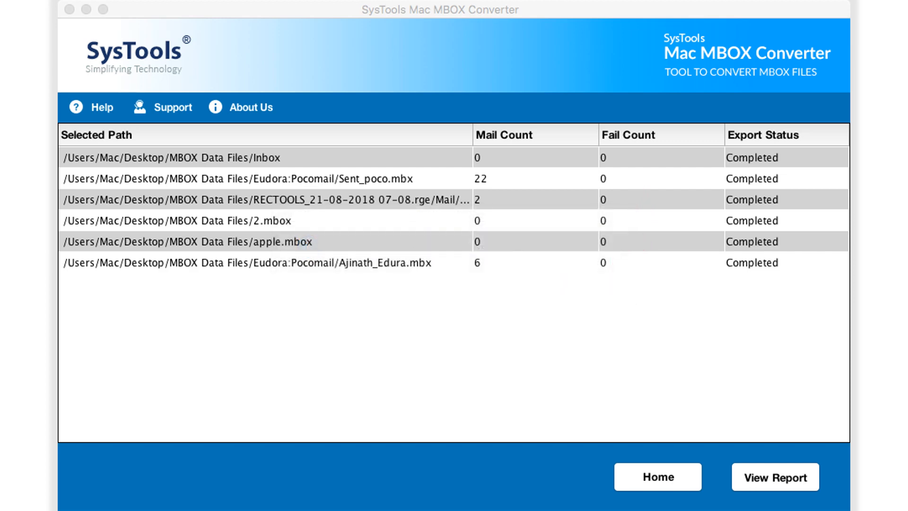
{"action": "left_click", "coordinate": [775, 477]}
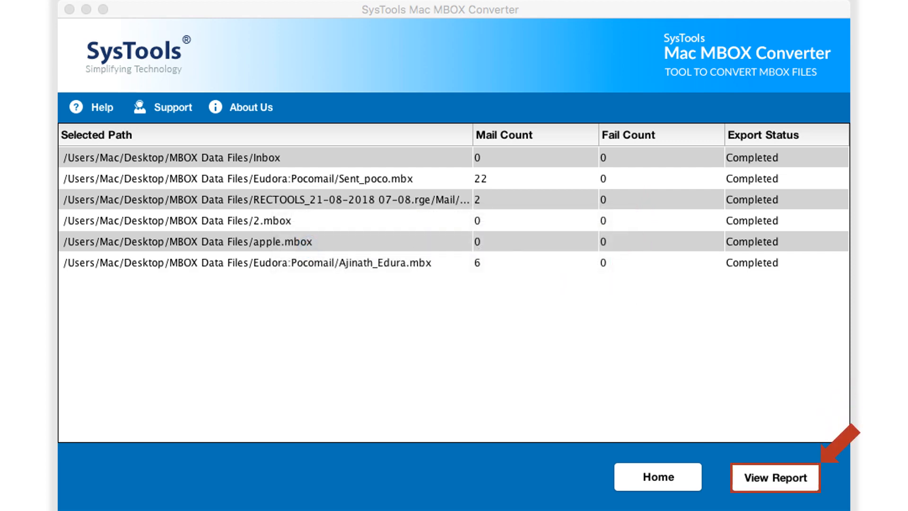
{"action": "left_click", "coordinate": [775, 477]}
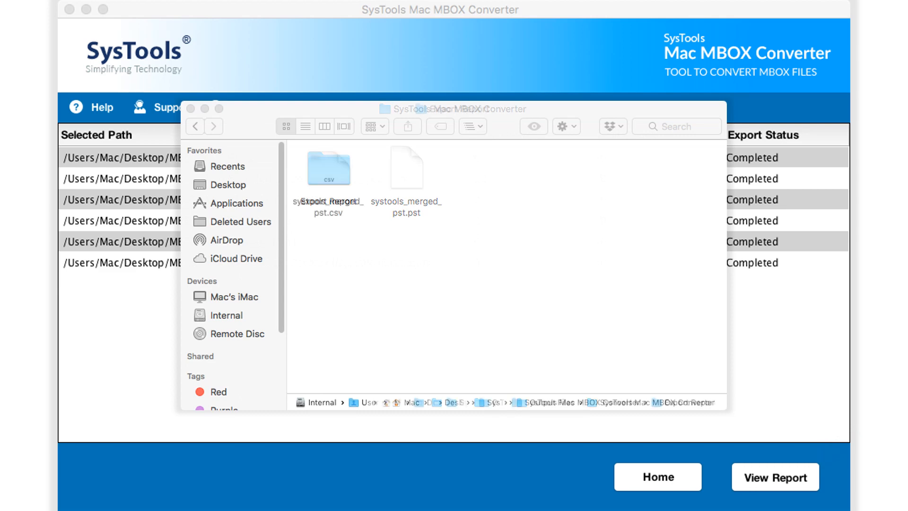
{"action": "double_click", "coordinate": [327, 169]}
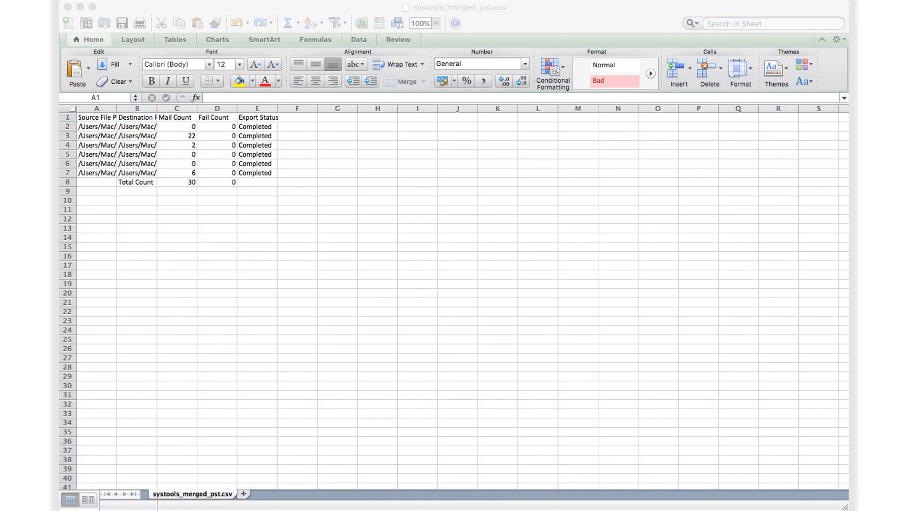